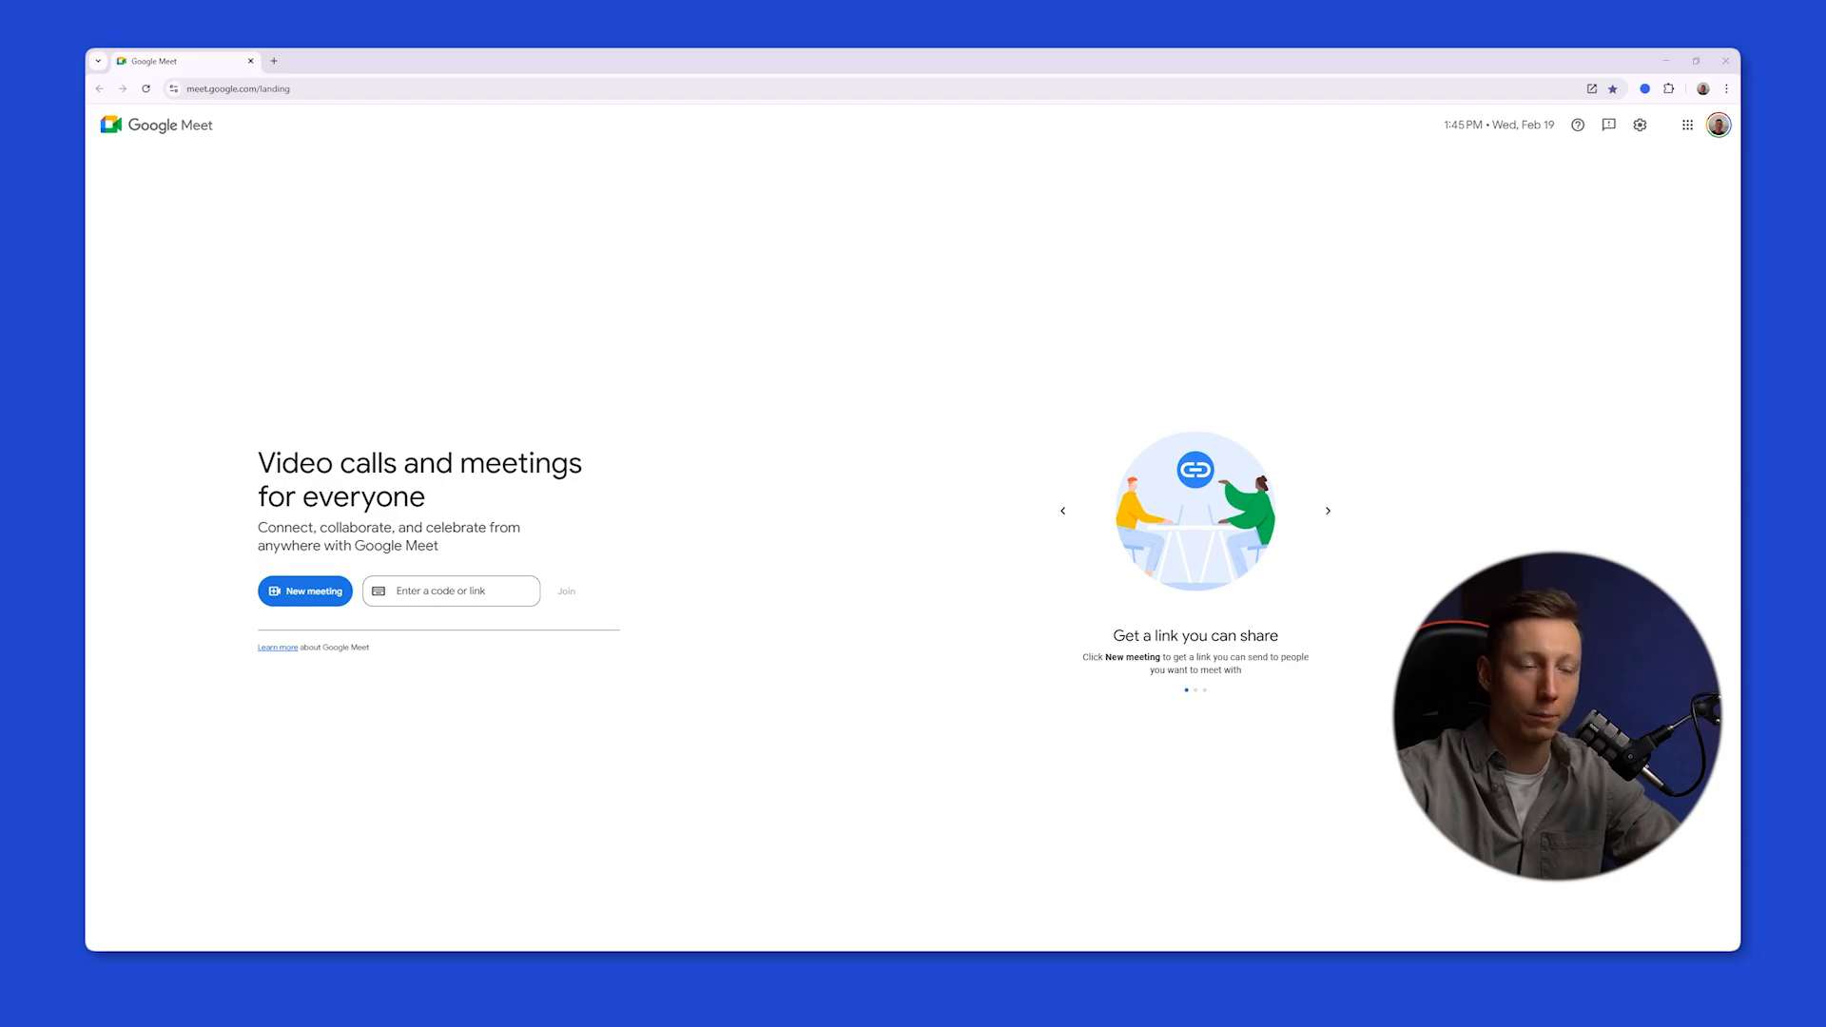
Start an instant meeting from the Meet home page
left_click(305, 590)
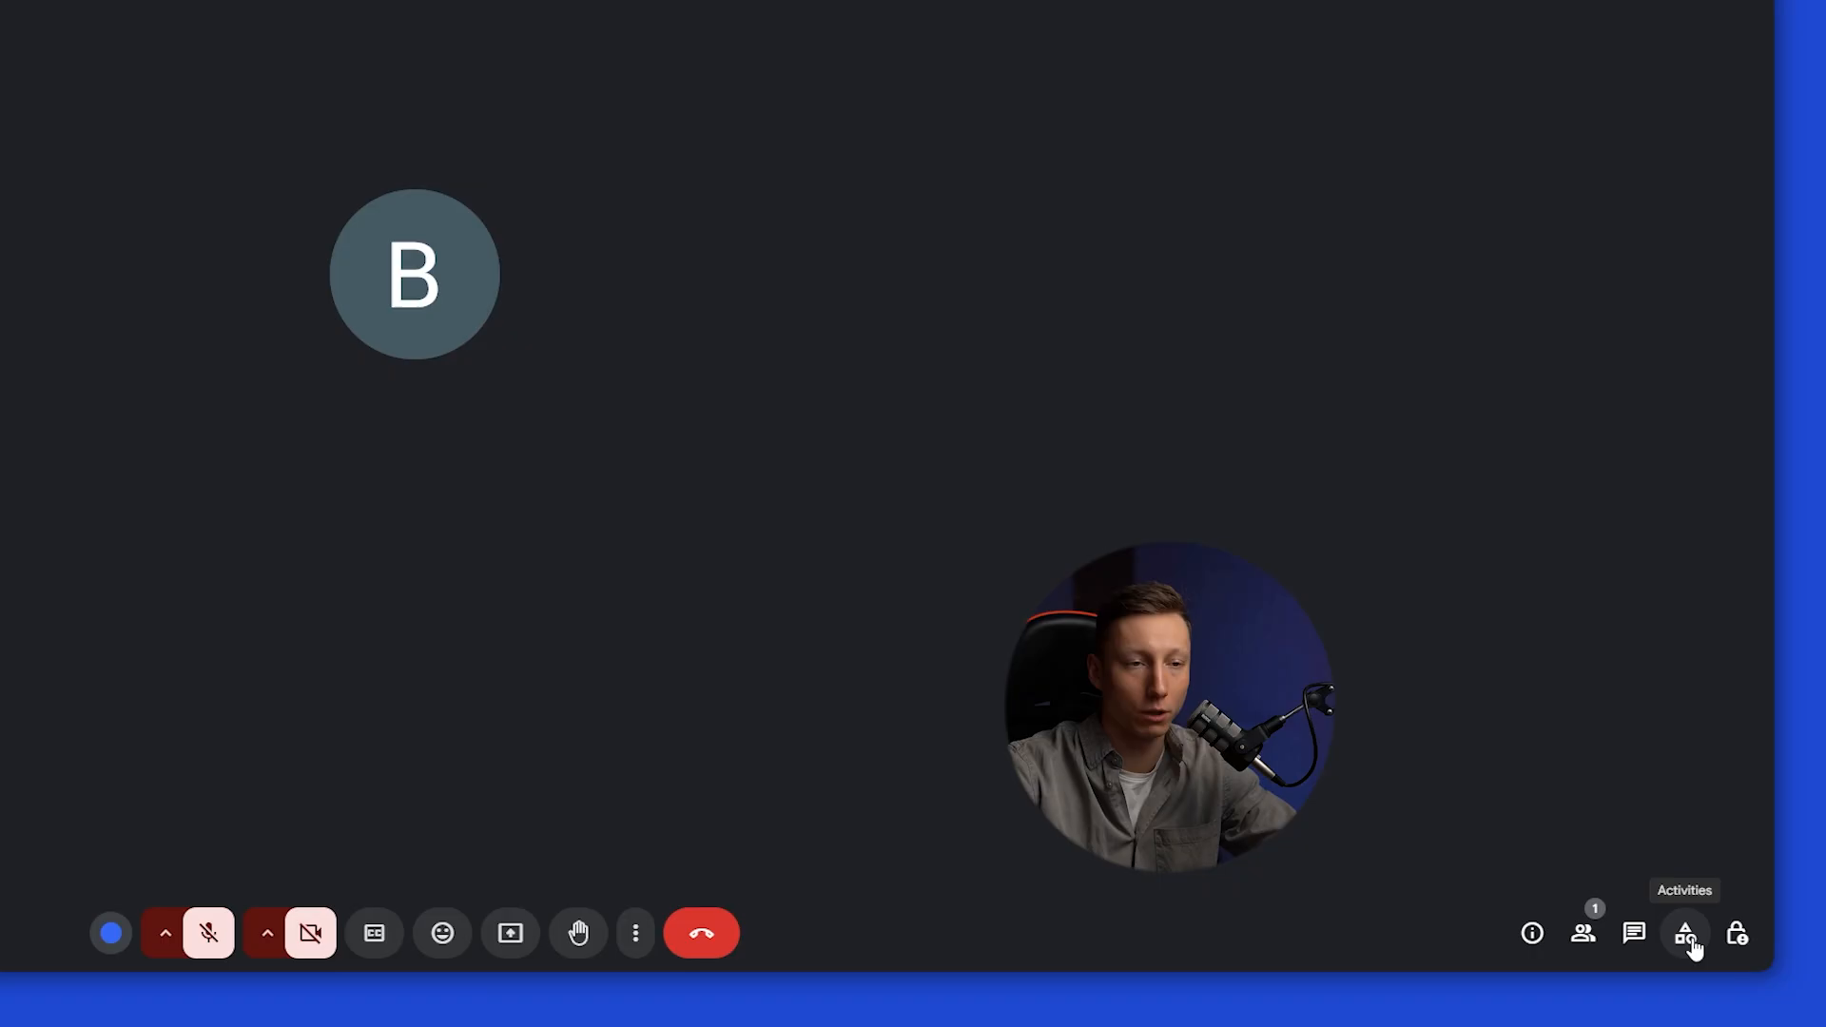
Start transcribing the call from Activities > Transcripts so it saves to Drive
left_click(1684, 932)
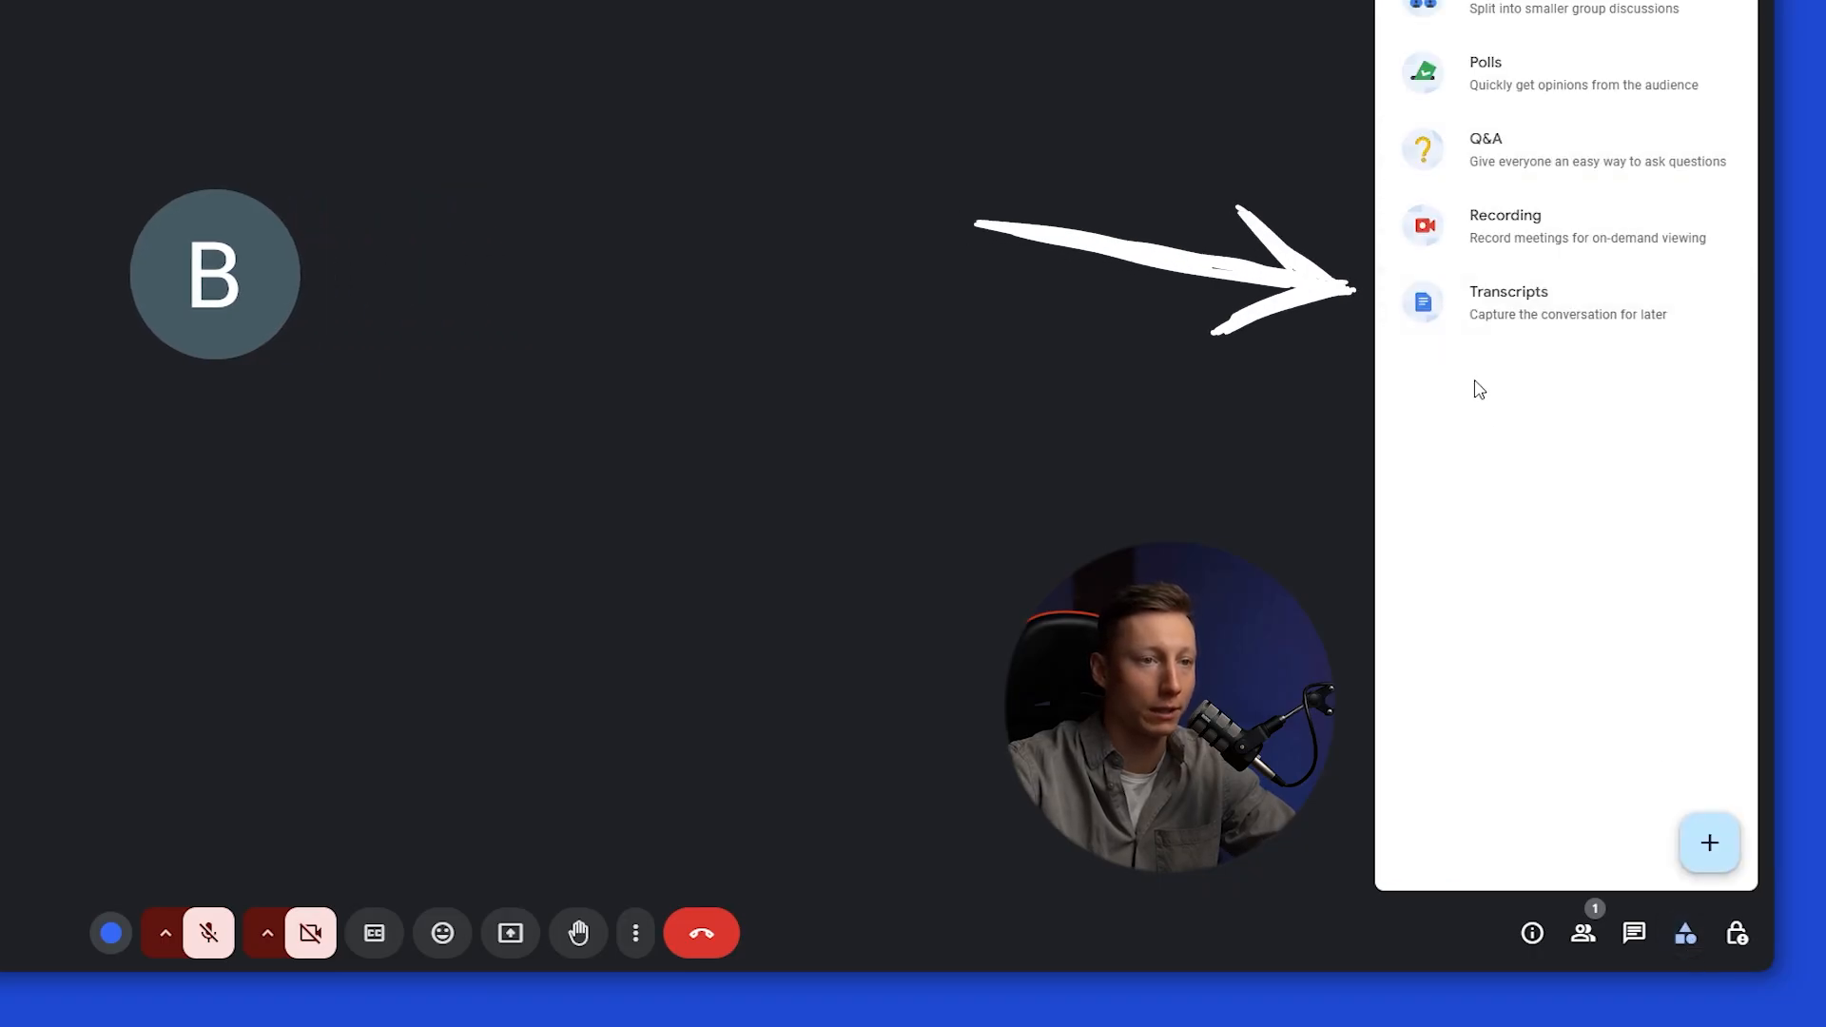
left_click(1509, 302)
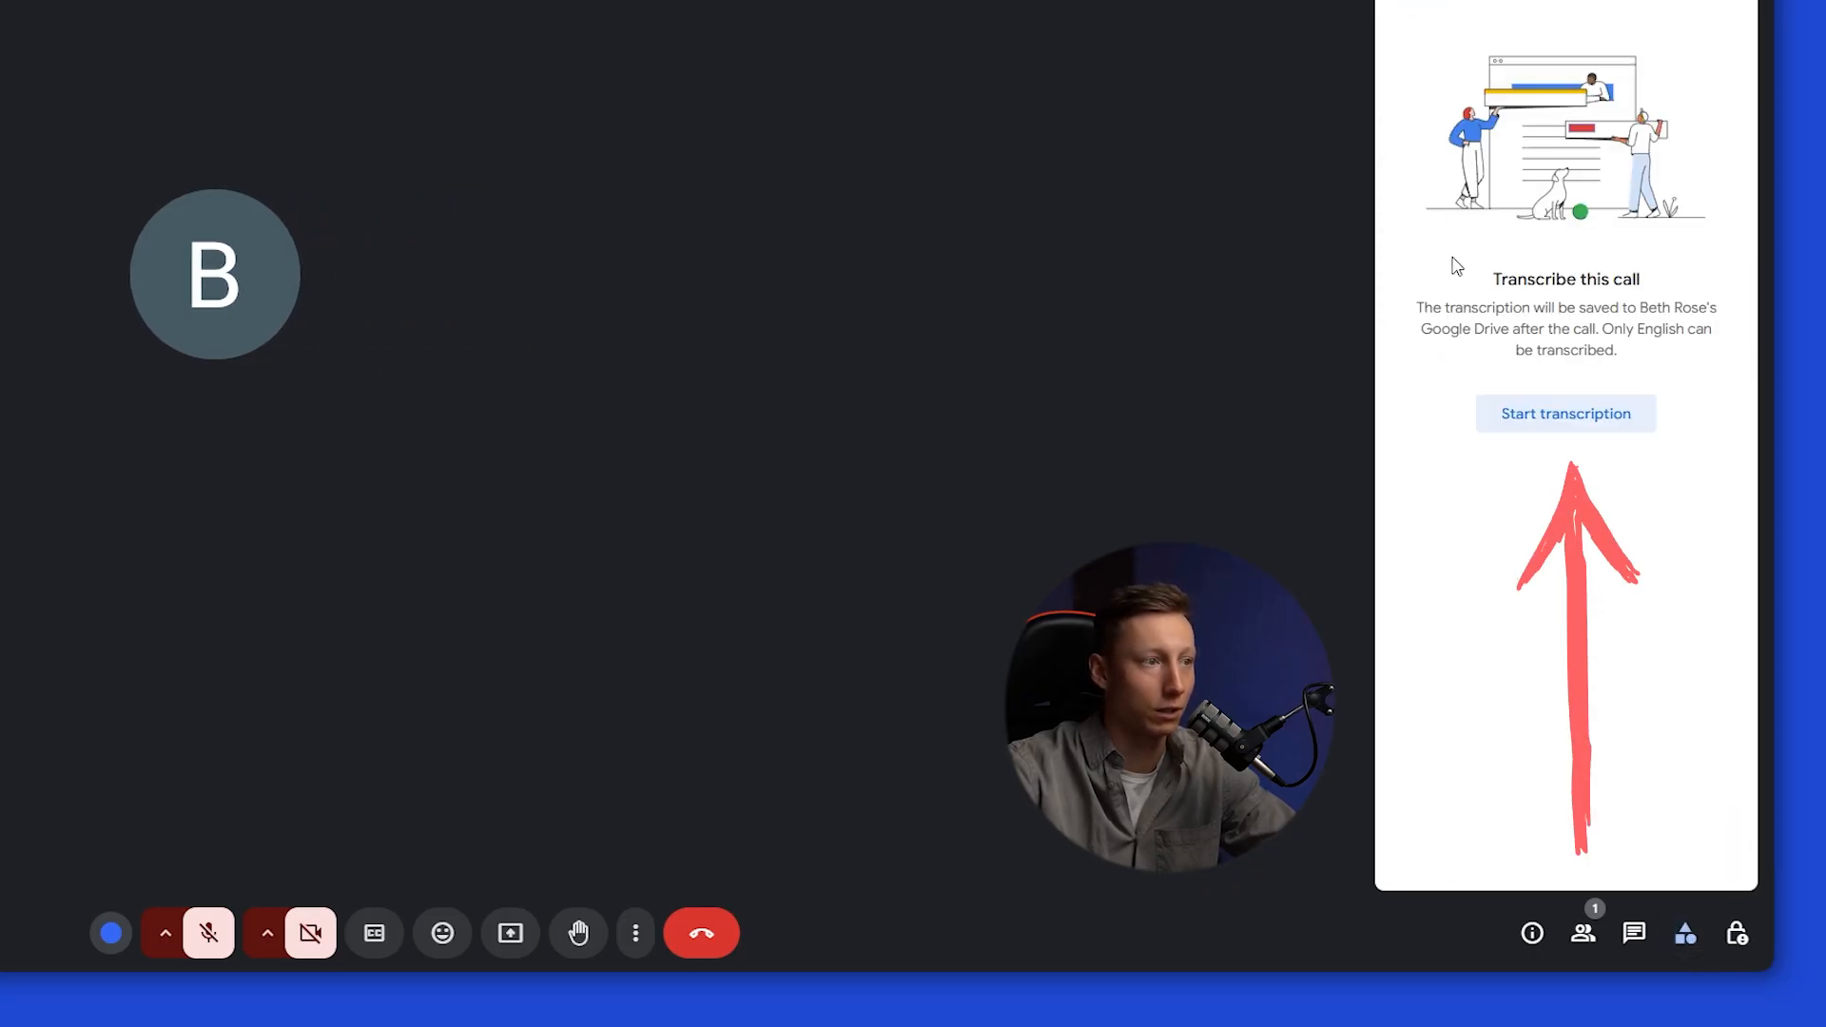
left_click(1565, 413)
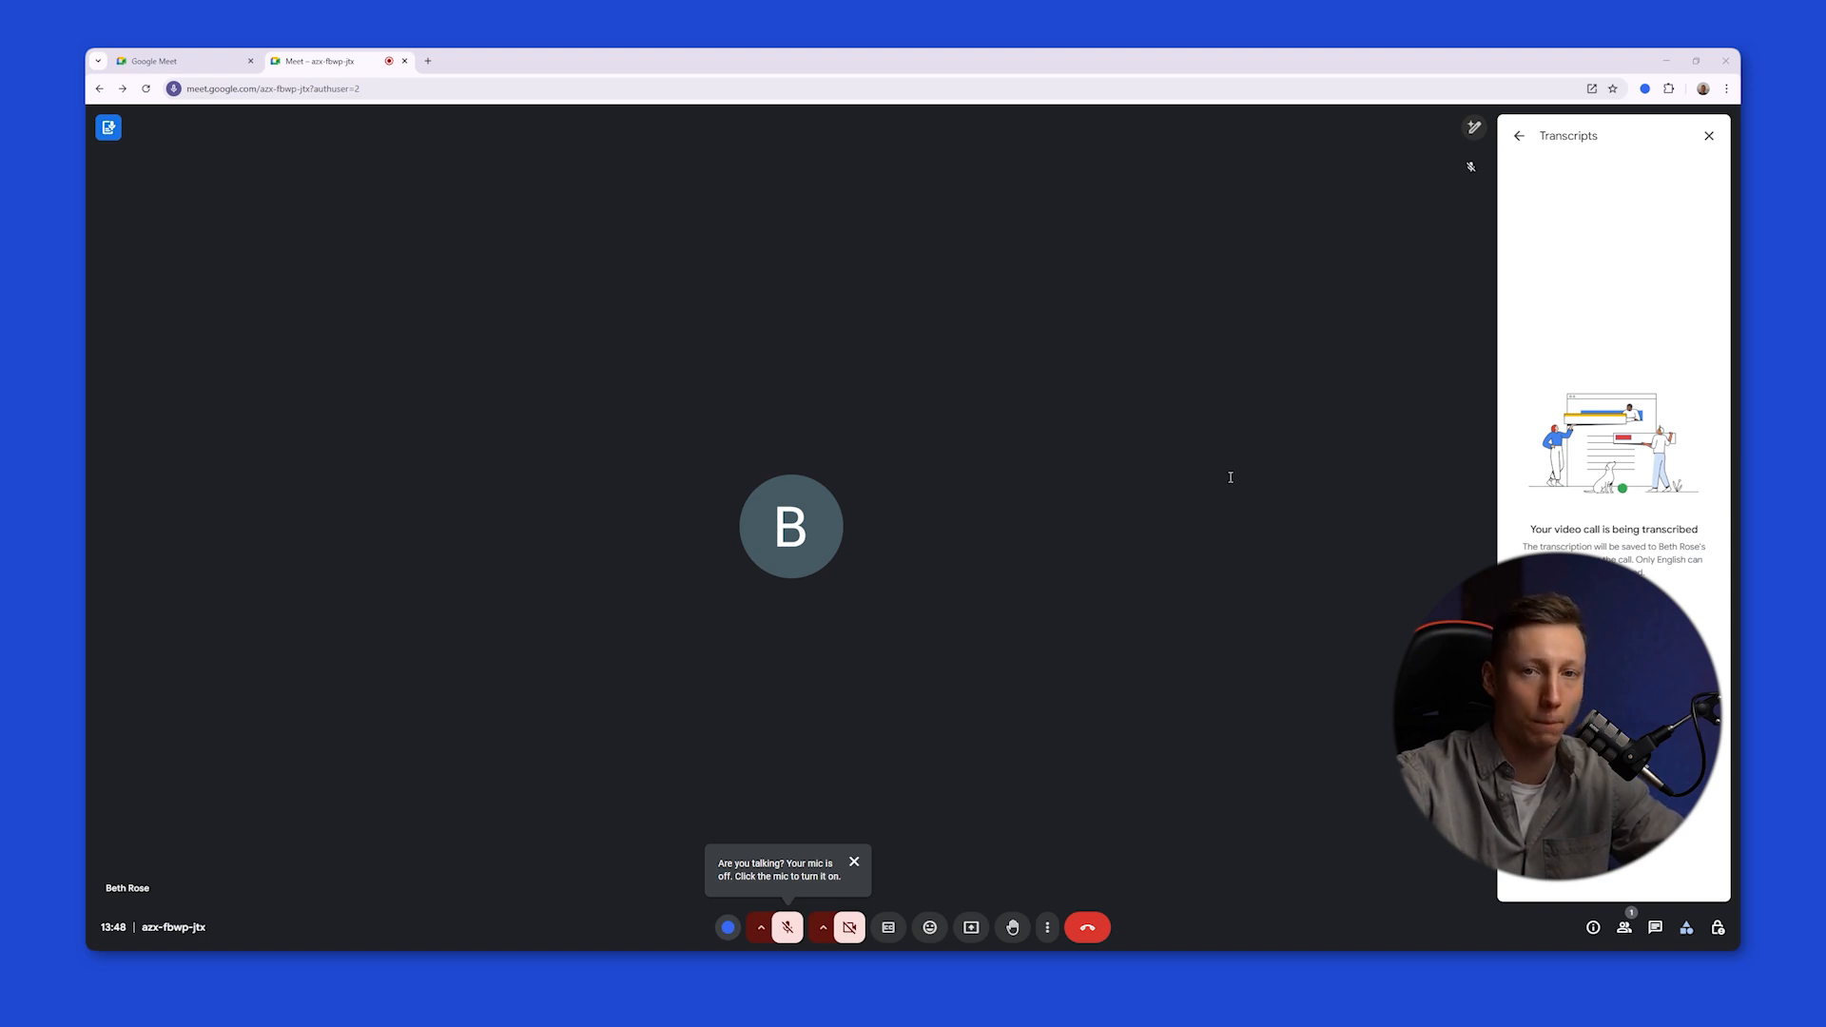
Leave the call while transcription is running
left_click(1086, 926)
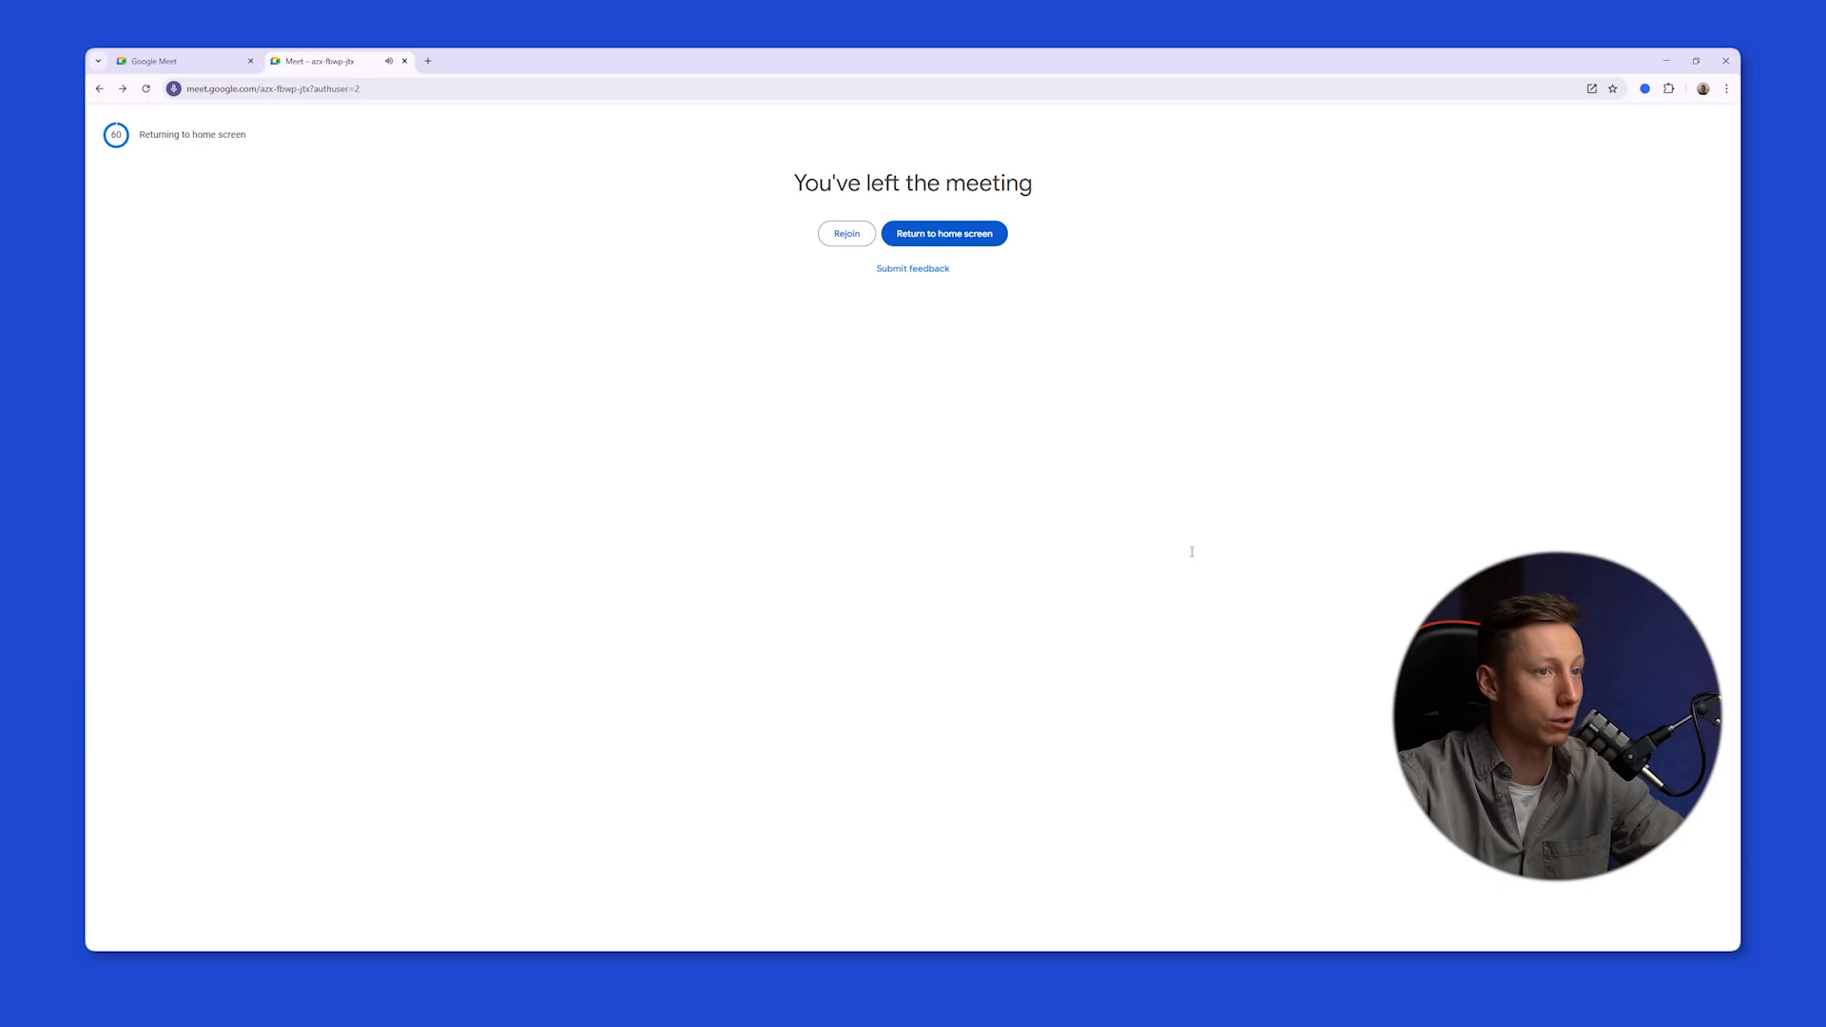
mouse_move(1109, 449)
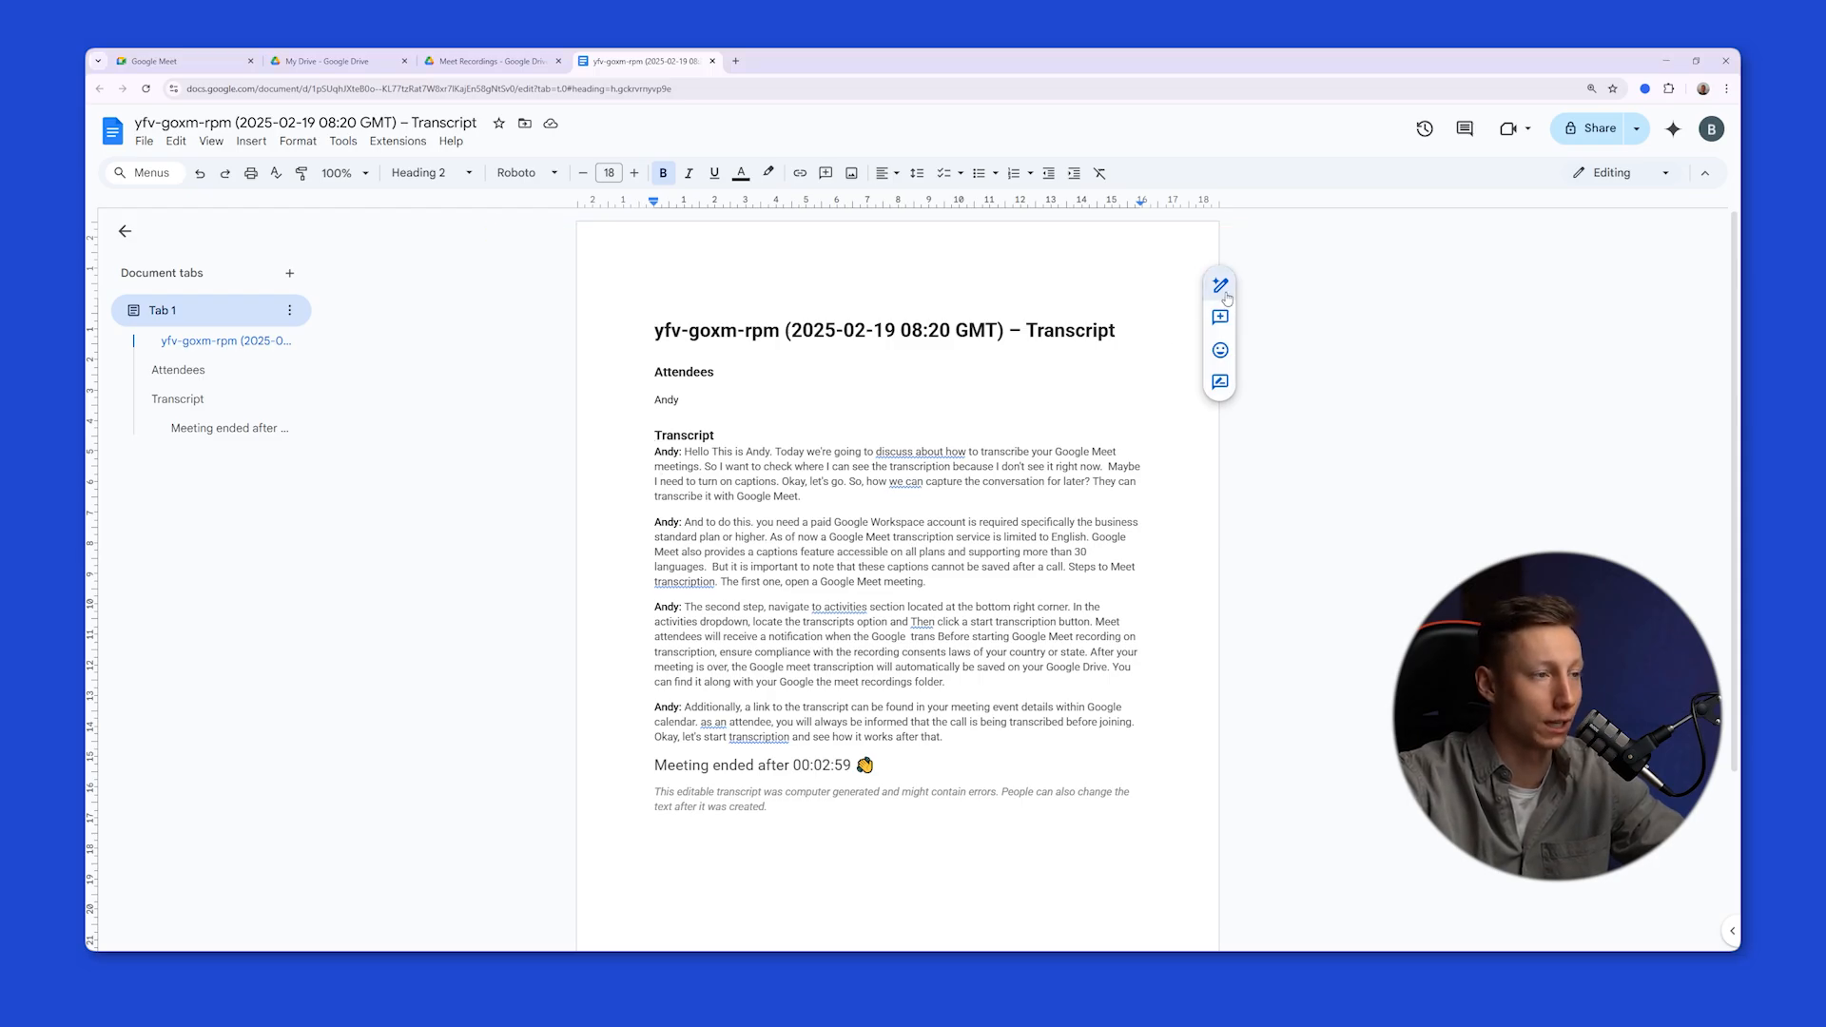
Review the call's transcript document saved in Drive's Meet Recordings folder
left_click(1219, 284)
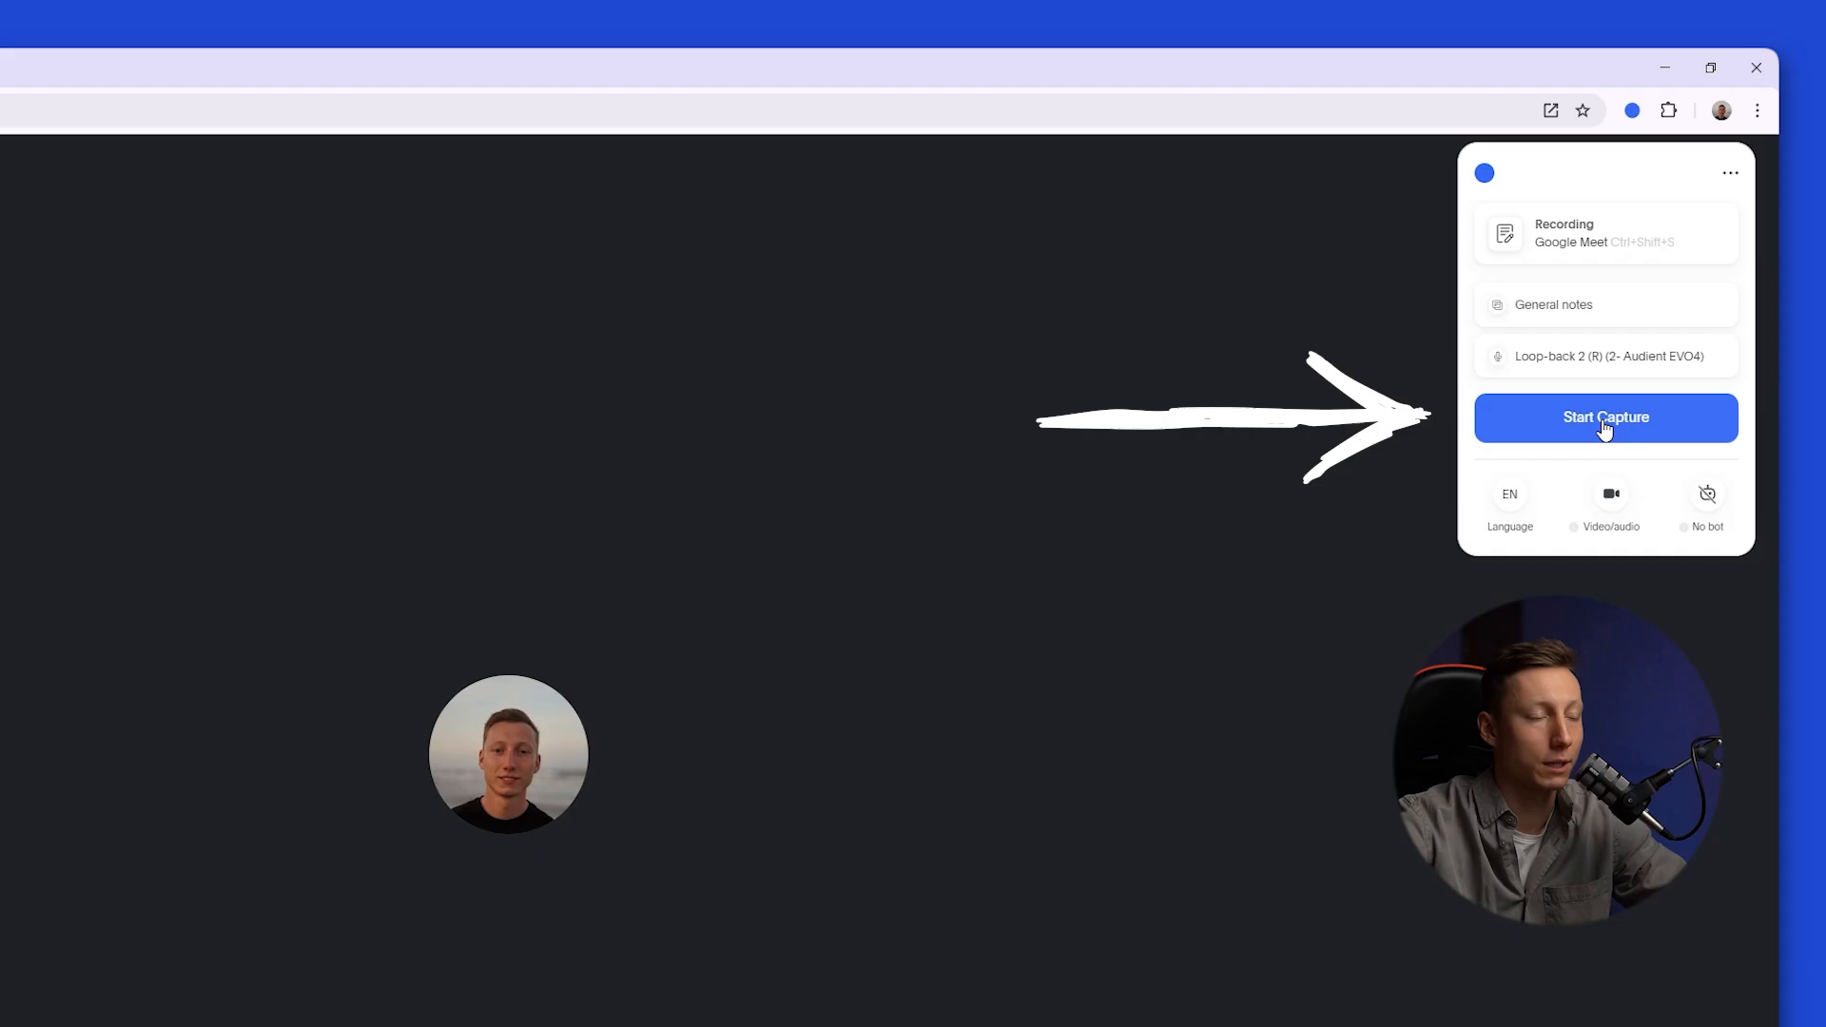
Start a Bluedot capture of the new Meet call from the extension popup
left_click(1605, 417)
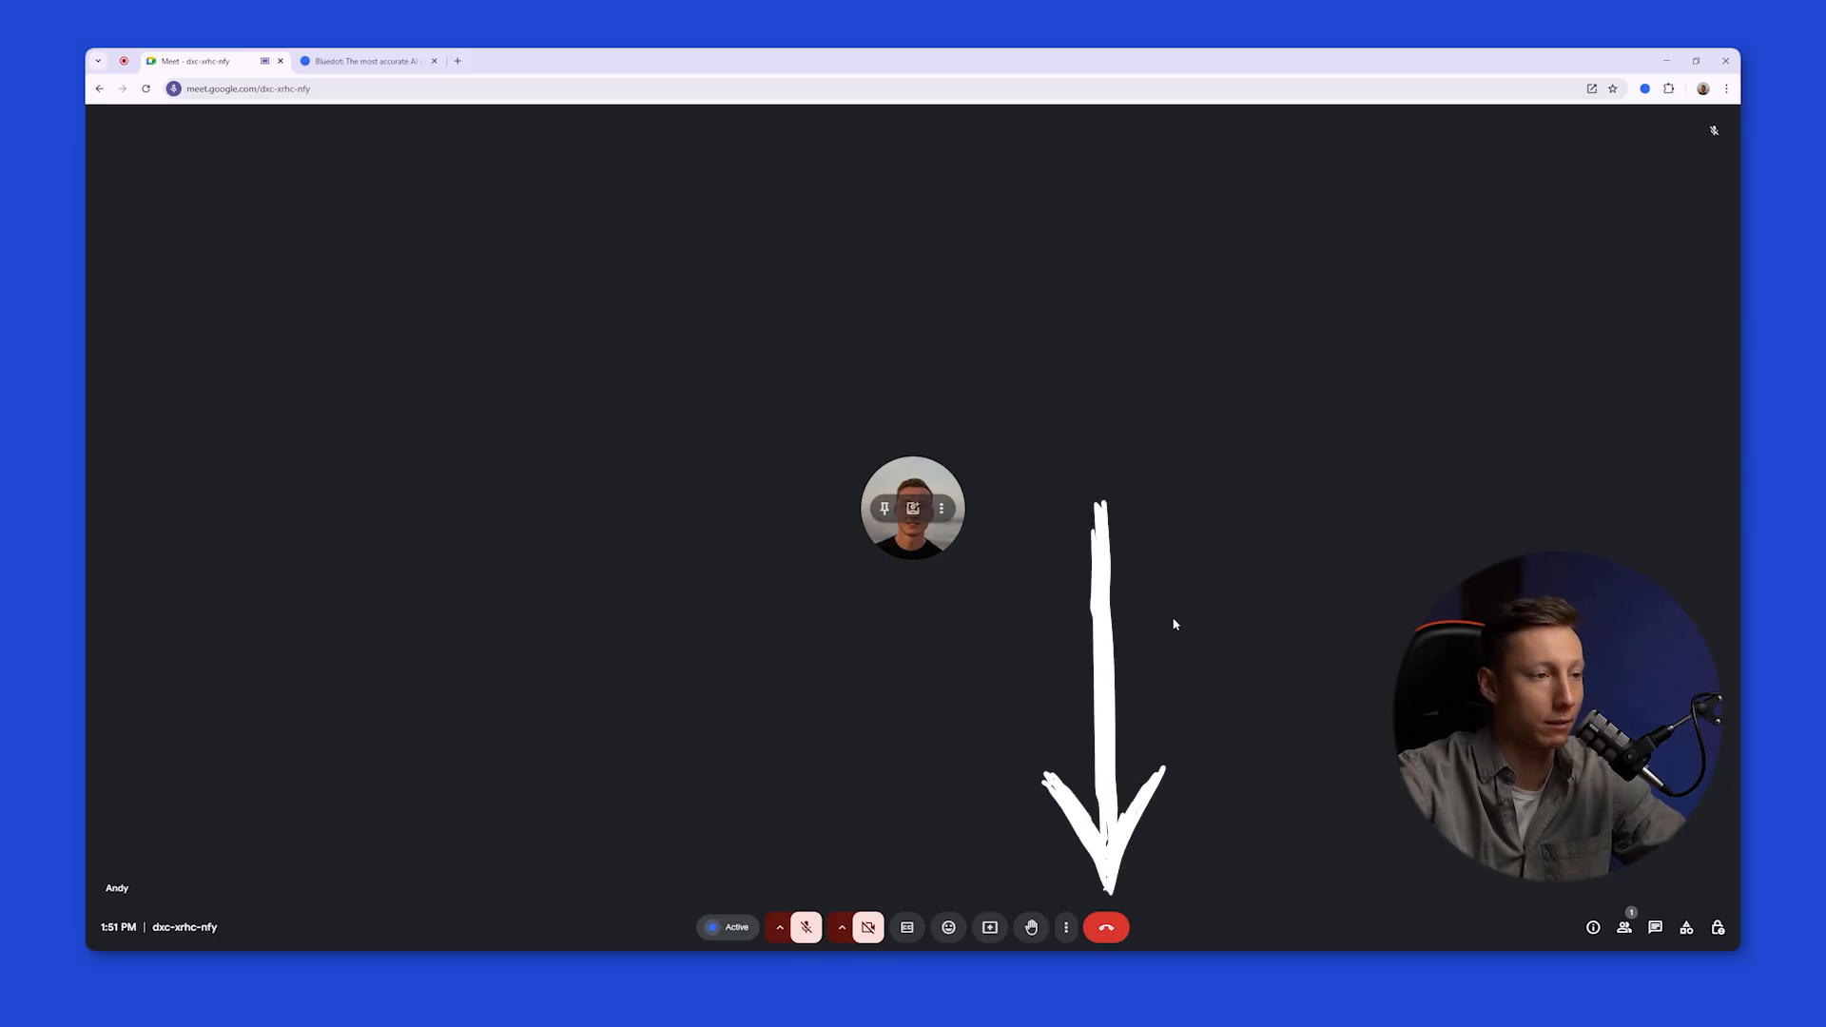
End the recorded call so Bluedot shows the ad-hoc meeting recording
left_click(1103, 926)
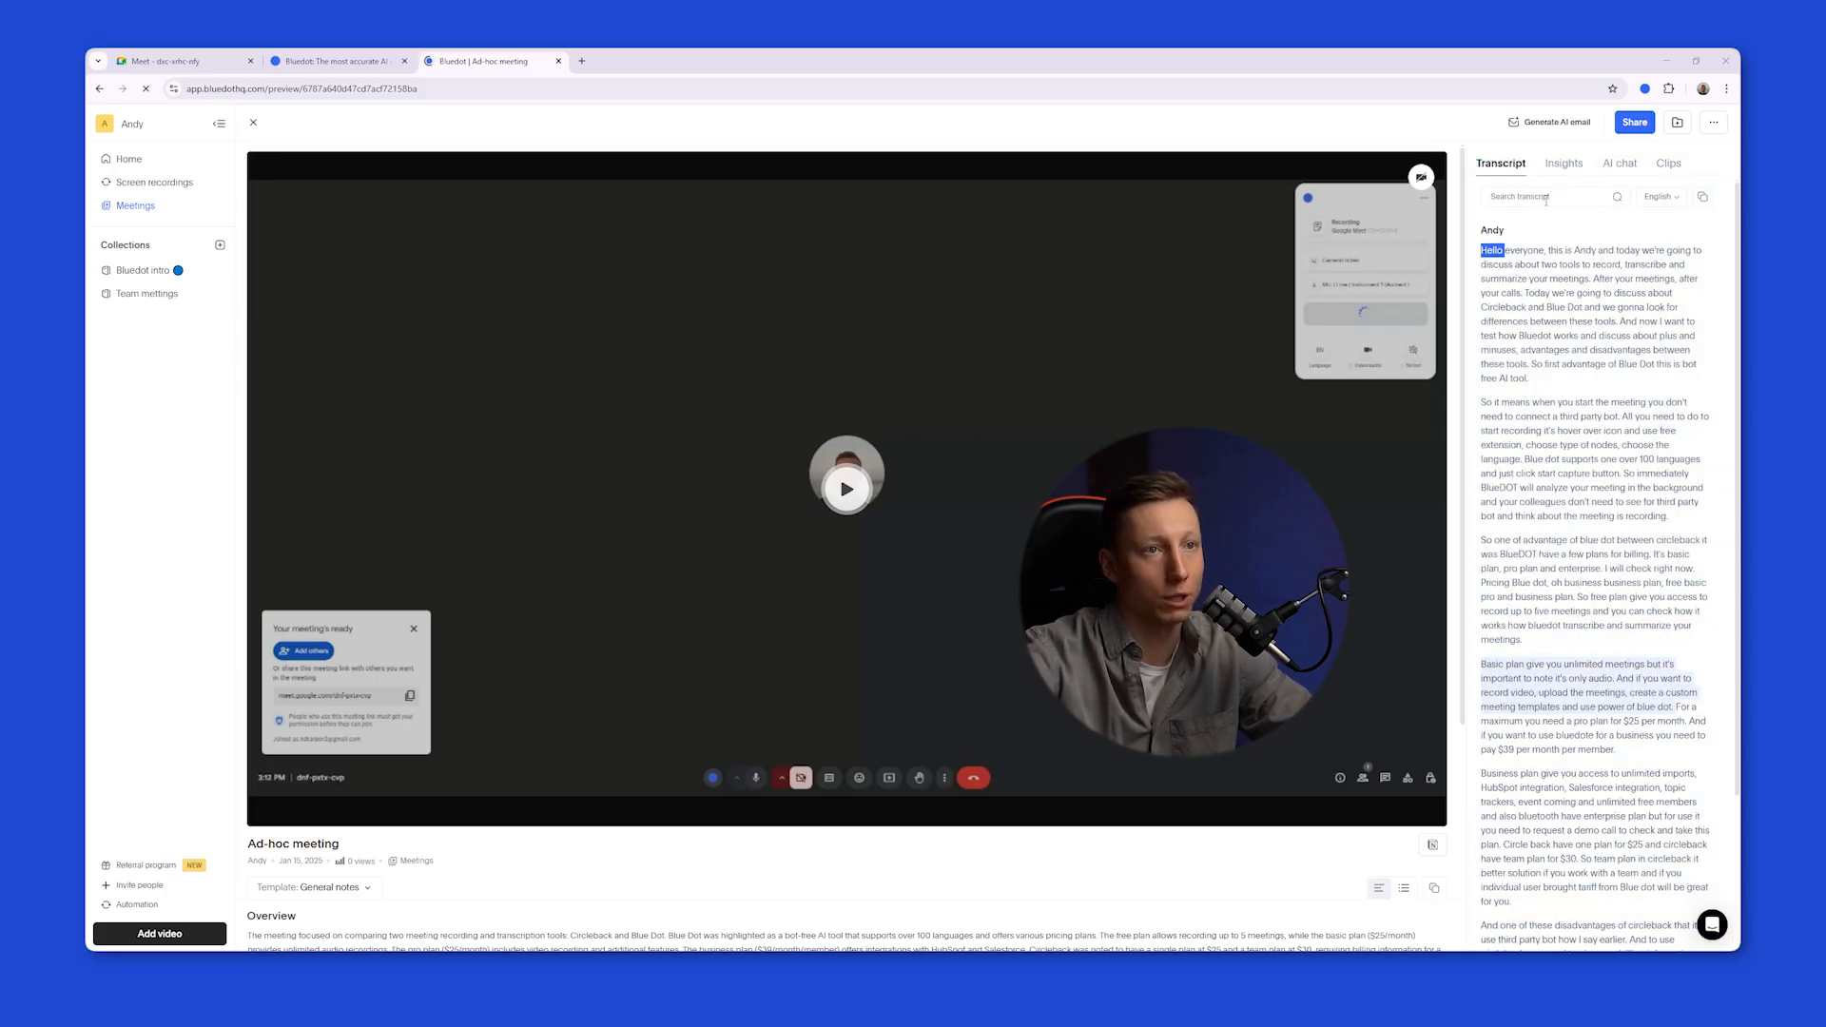
View the recording's Insights, AI chat and overview summary with transcript
left_click(1564, 164)
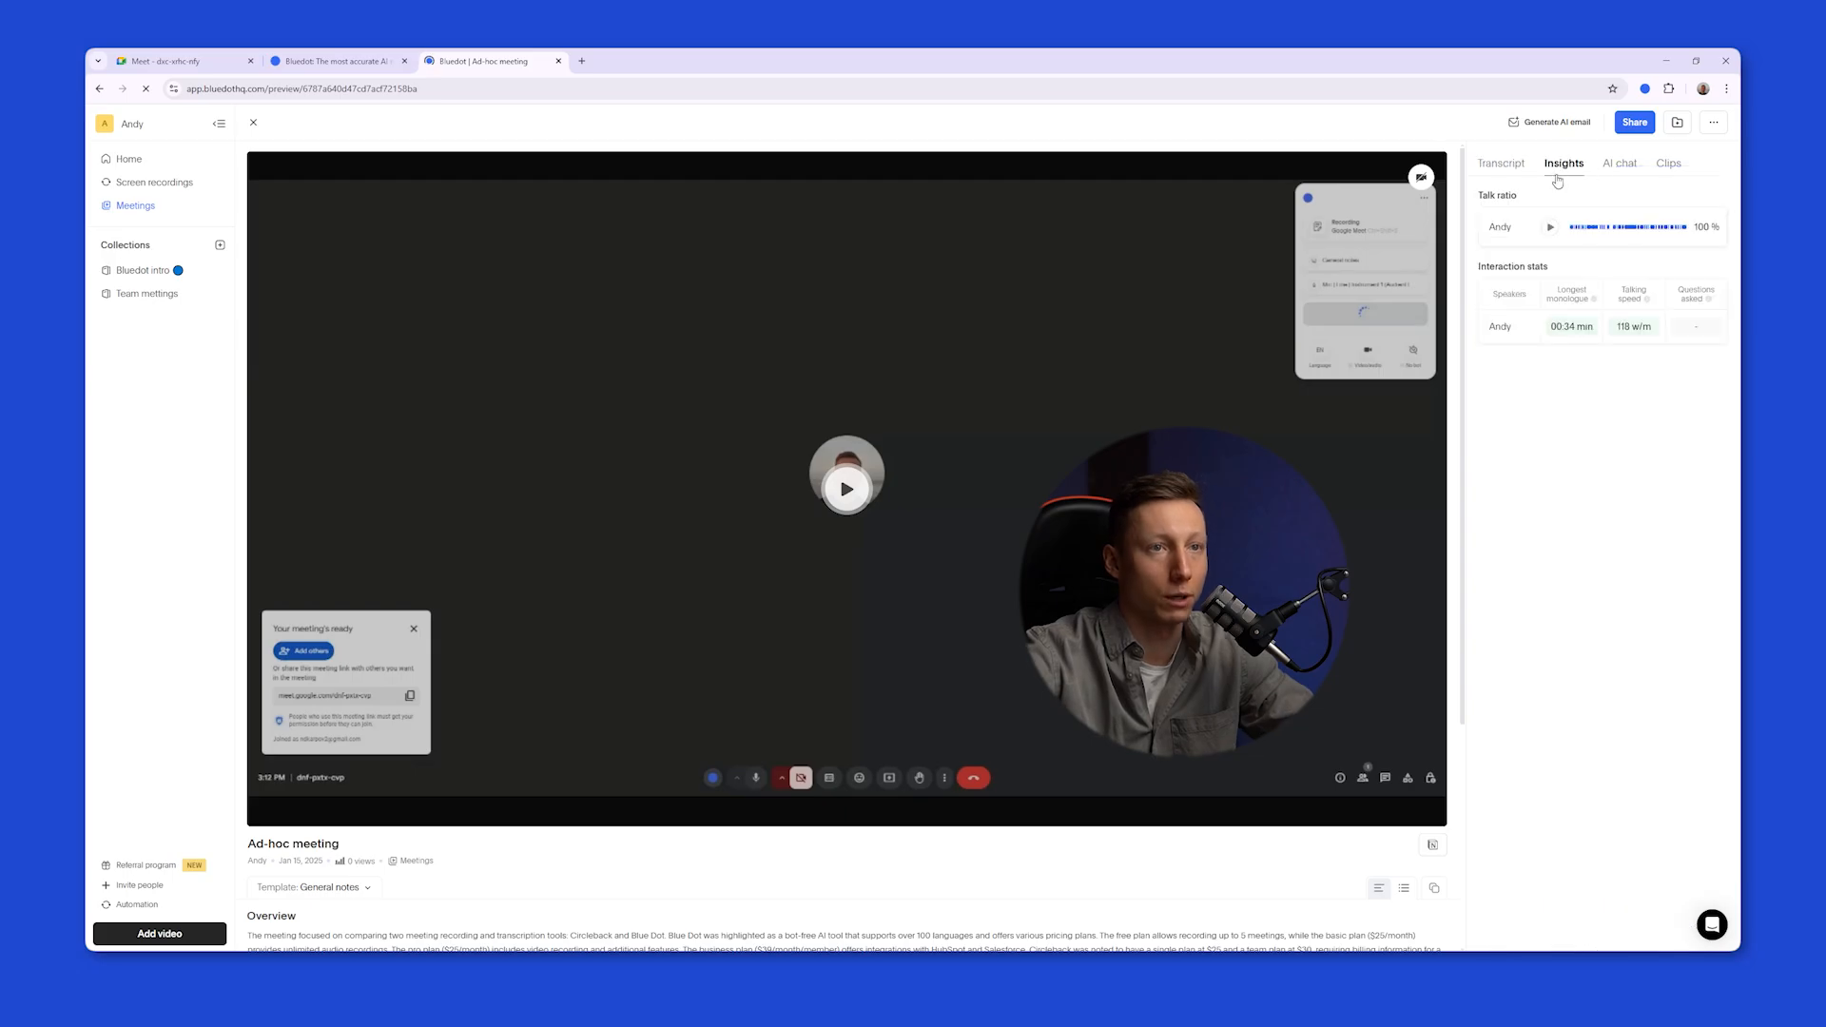
left_click(1618, 163)
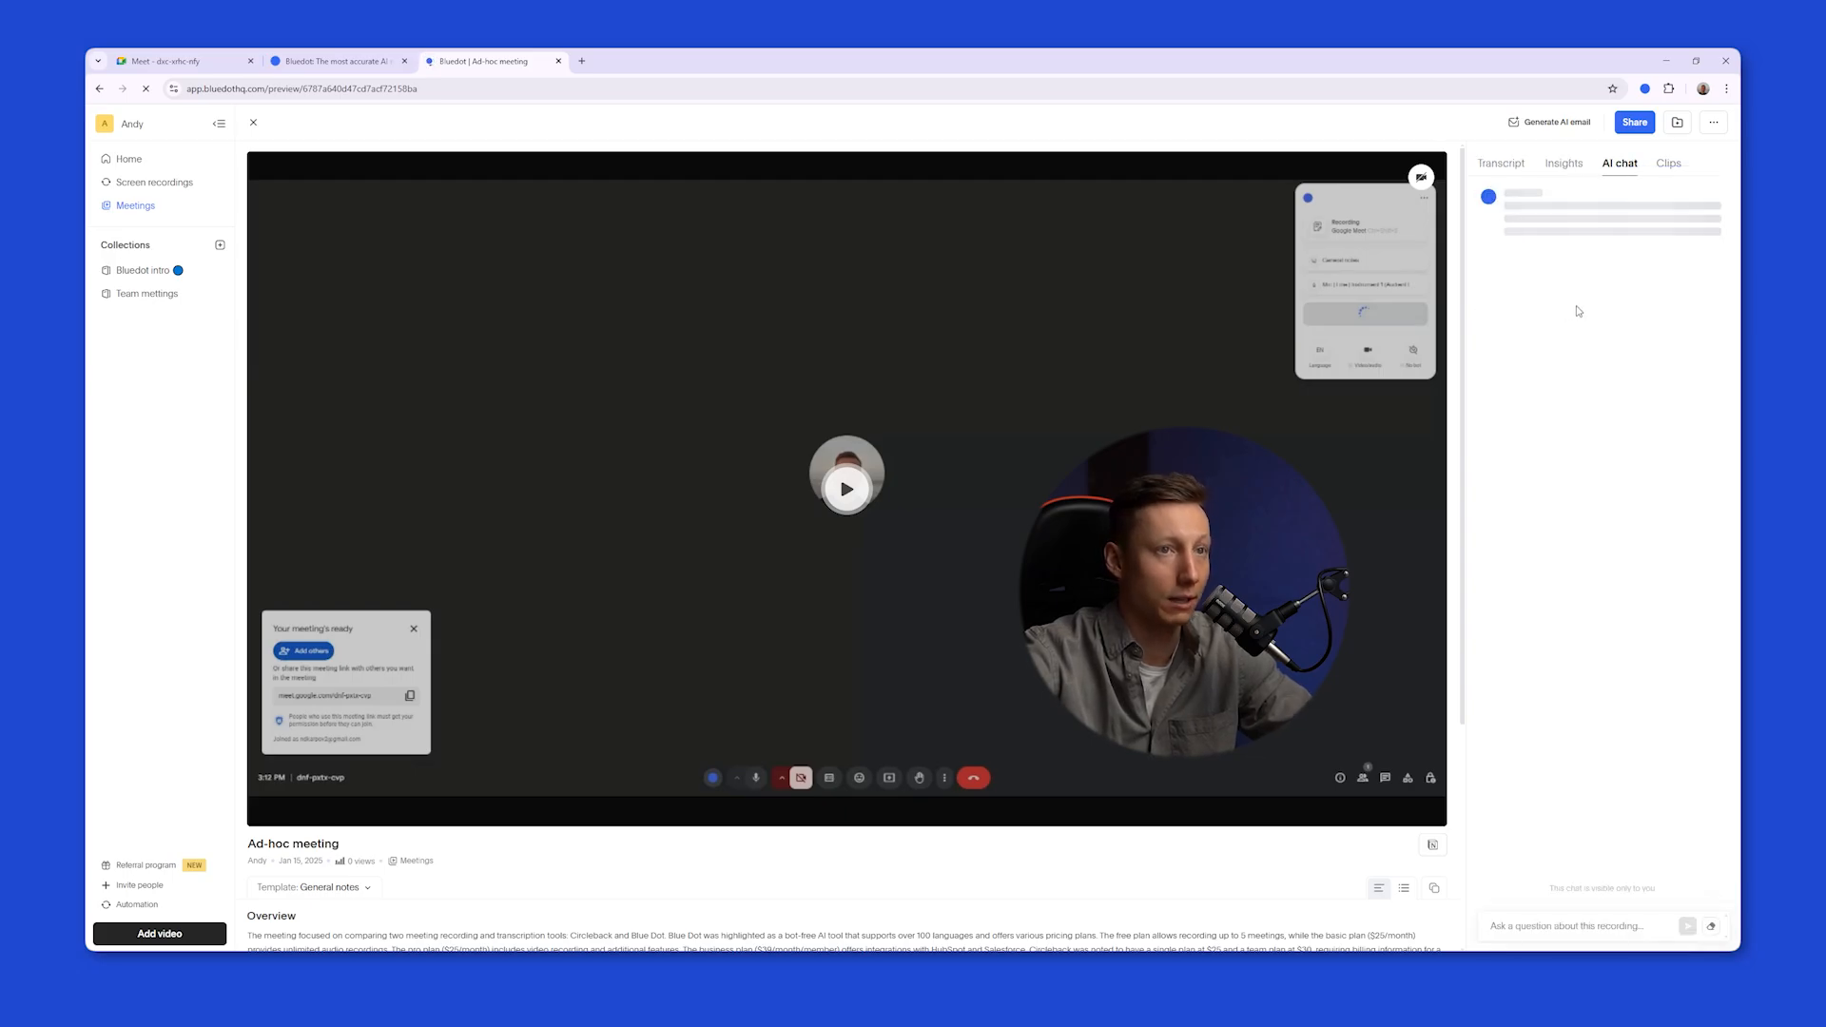
left_click(1500, 163)
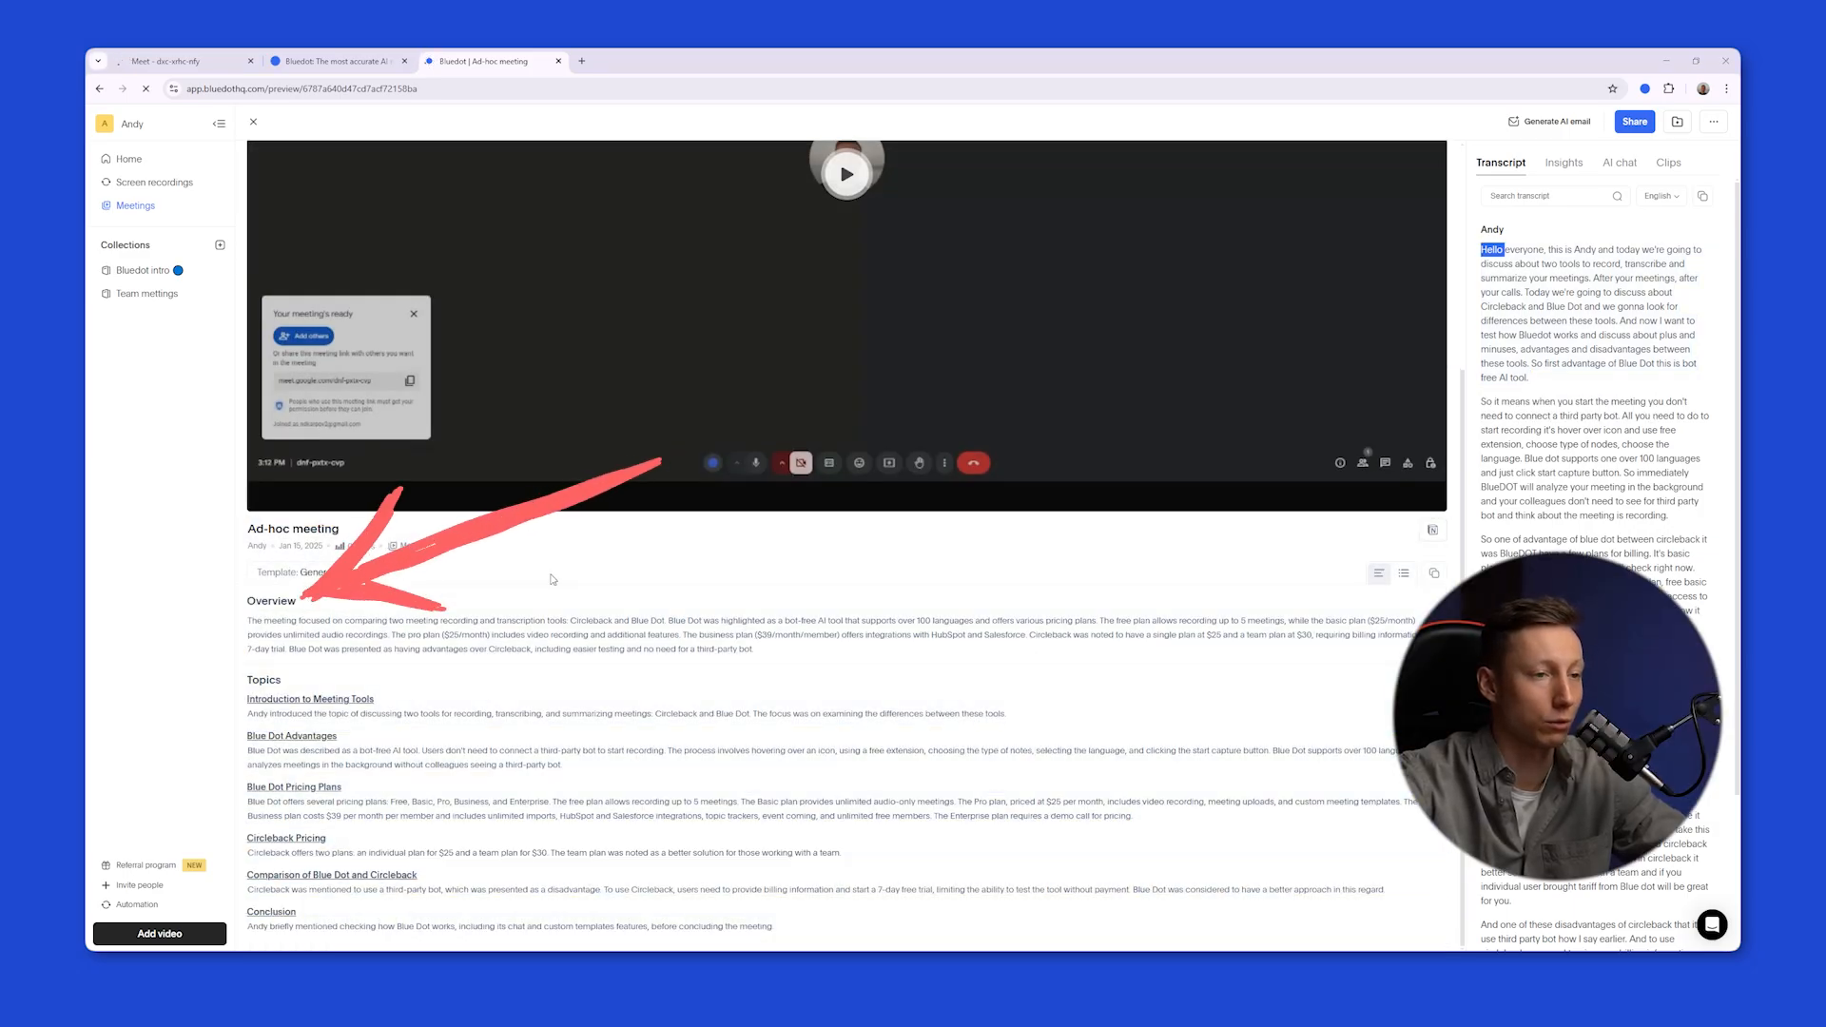
List the summary templates: General notes, Q&A, Key takeaways and Sales notes
left_click(310, 572)
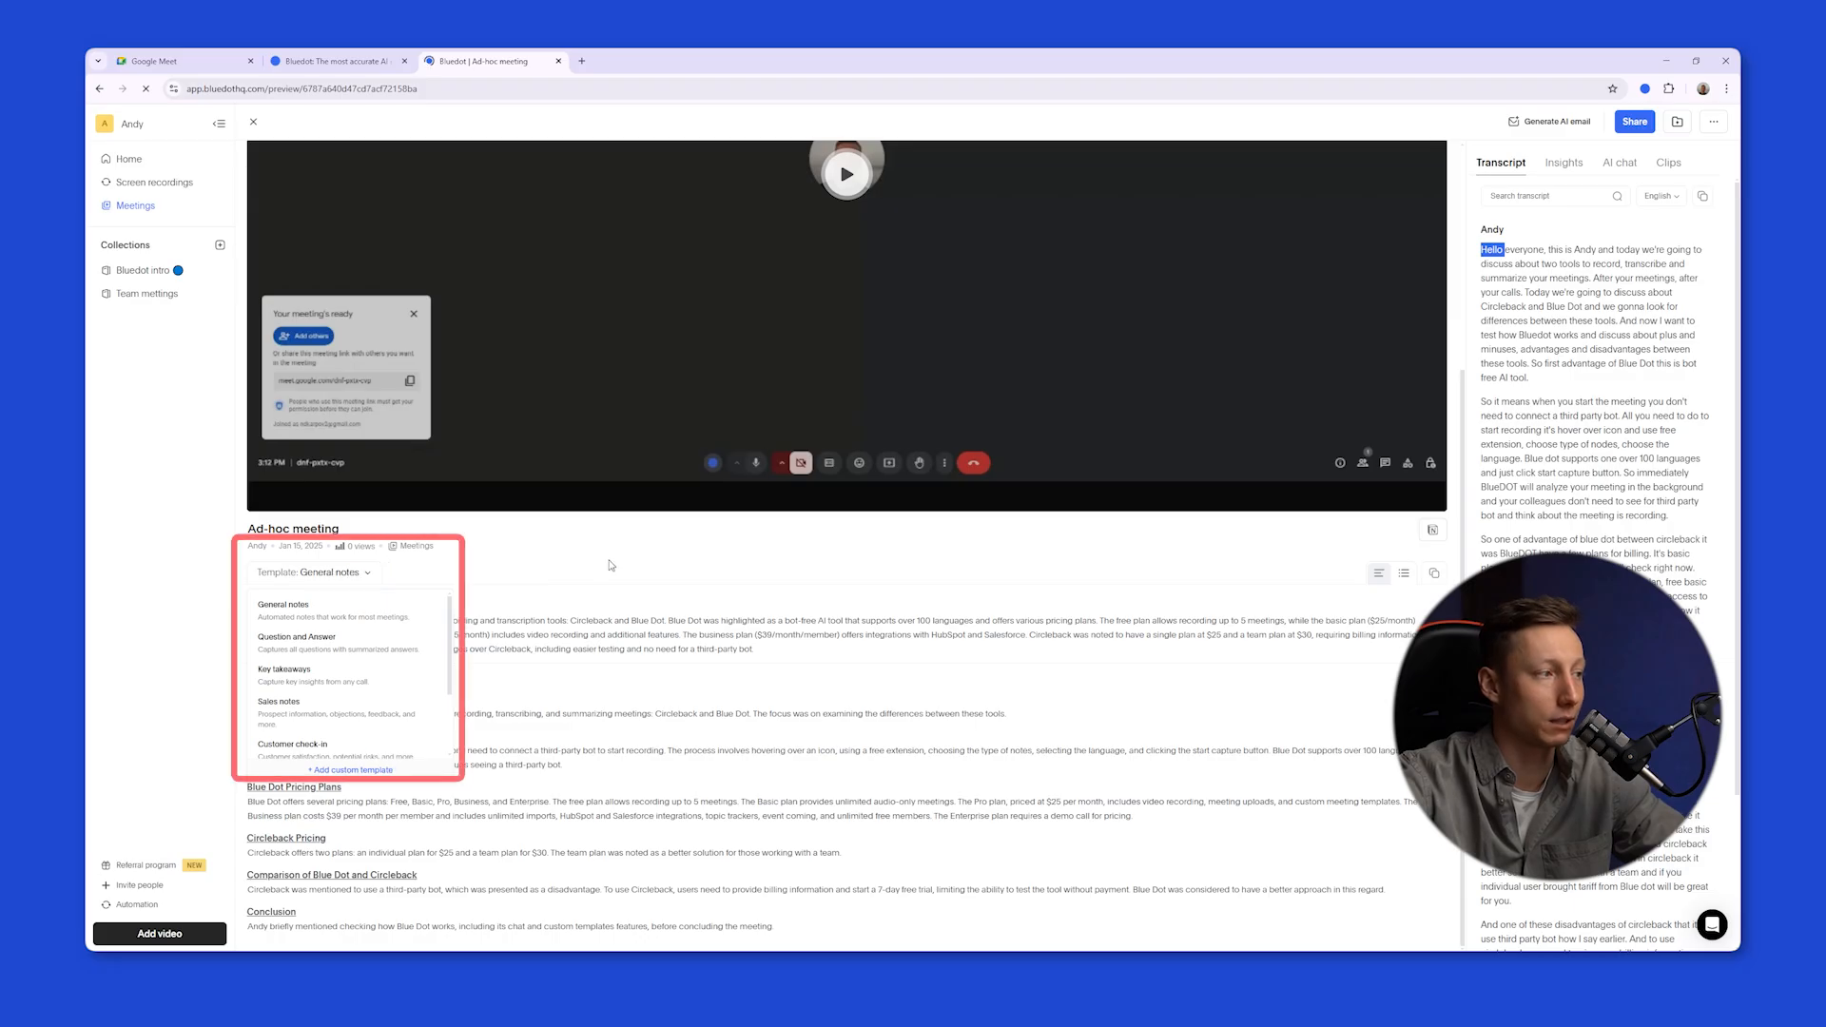